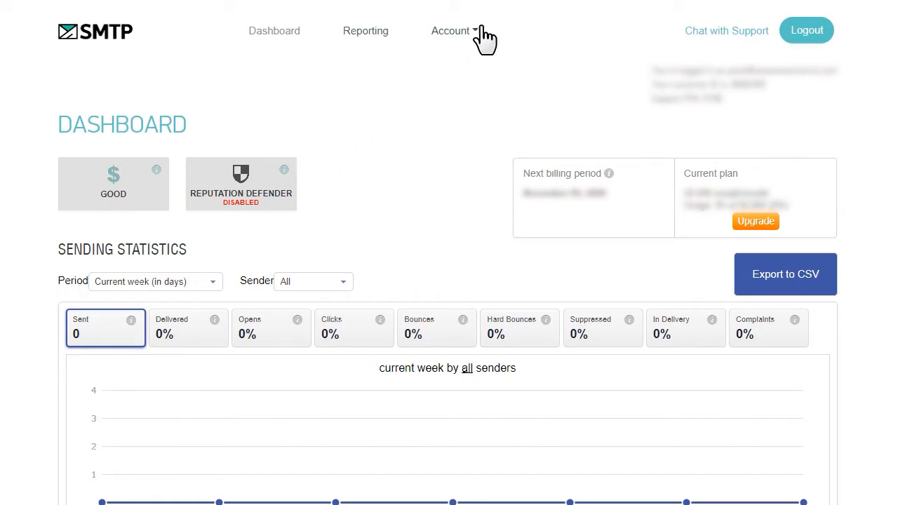
- View SMTP.com's General settings tab for server, ports, encryption and SPF record
click(452, 30)
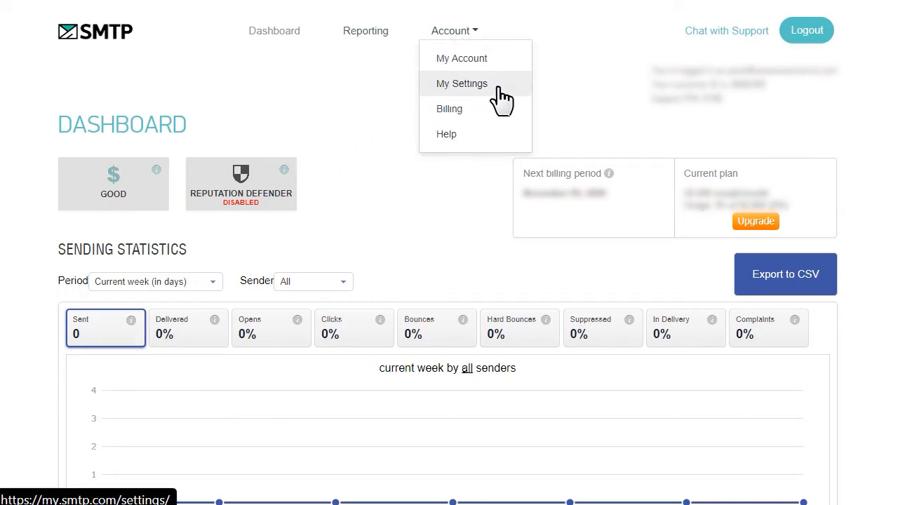
click(462, 84)
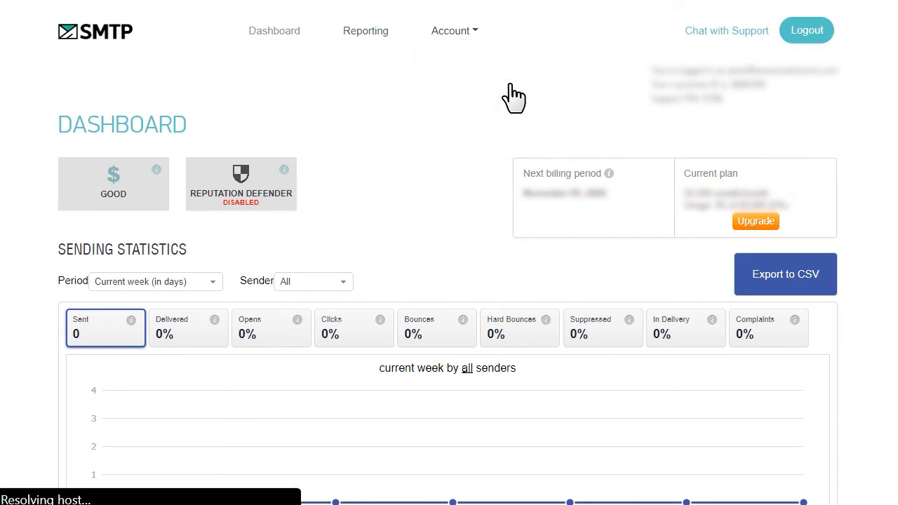
click(454, 31)
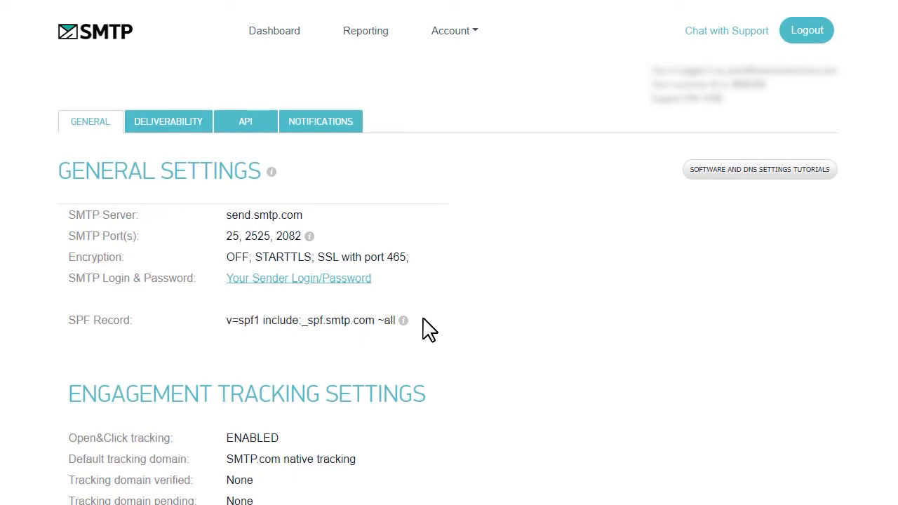
mouse_move(219, 140)
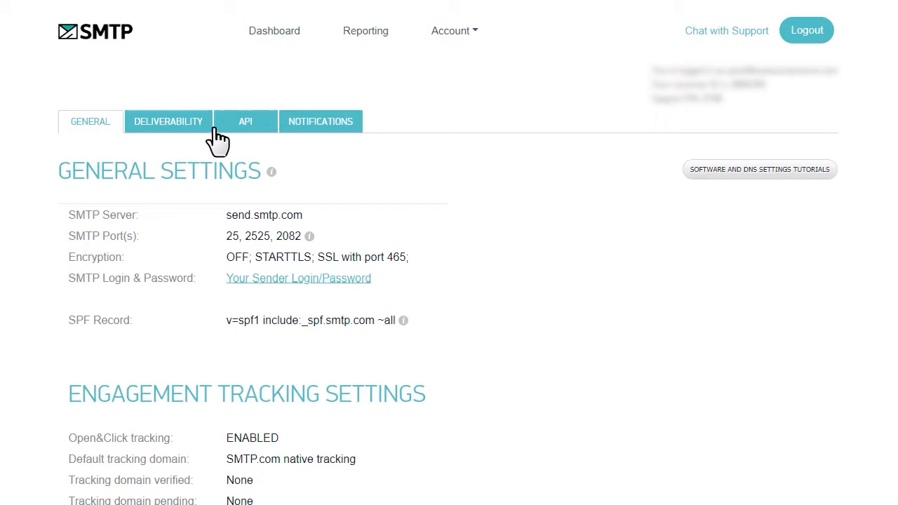
- Enter a domain in SMTP.com's SPF Record Domain Check under Deliverability and validate it
click(168, 120)
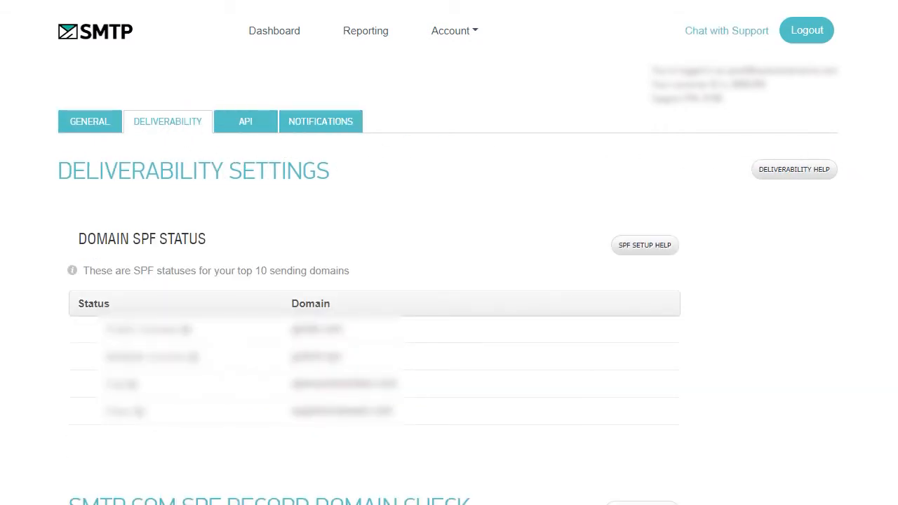
scroll(down, 3)
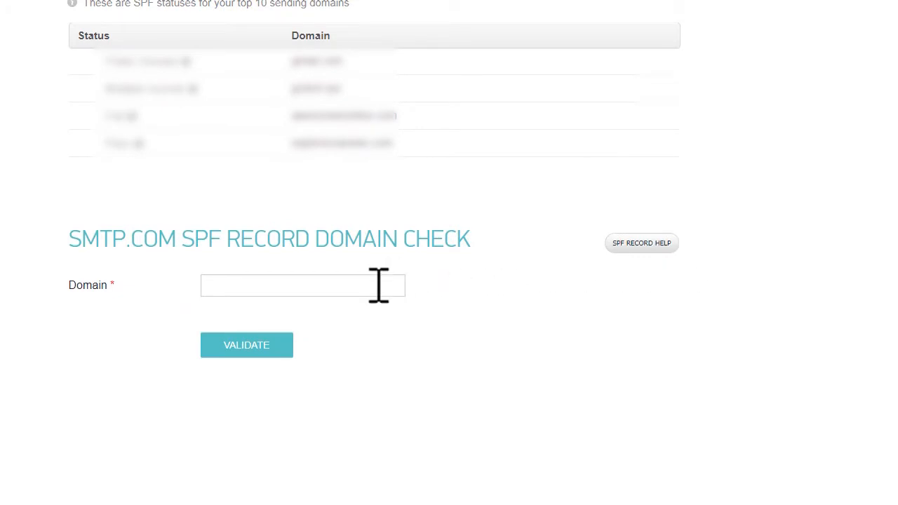
click(301, 285)
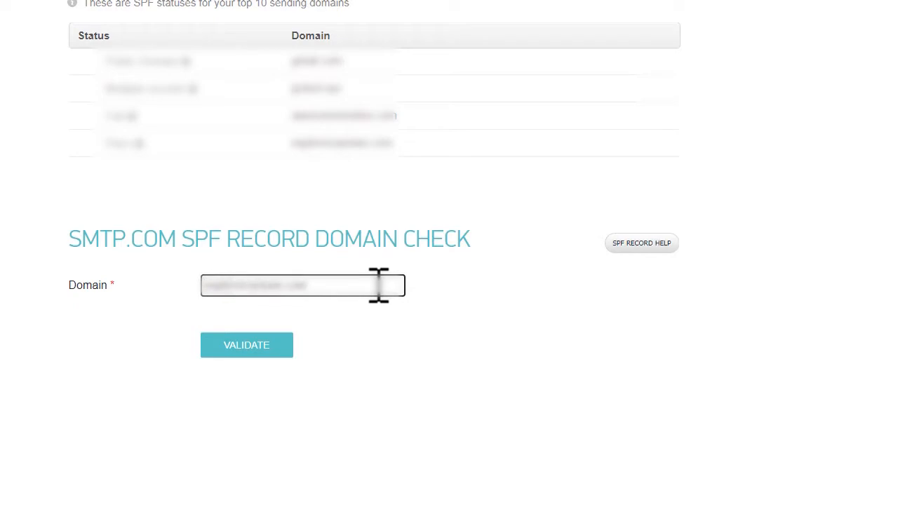
click(246, 345)
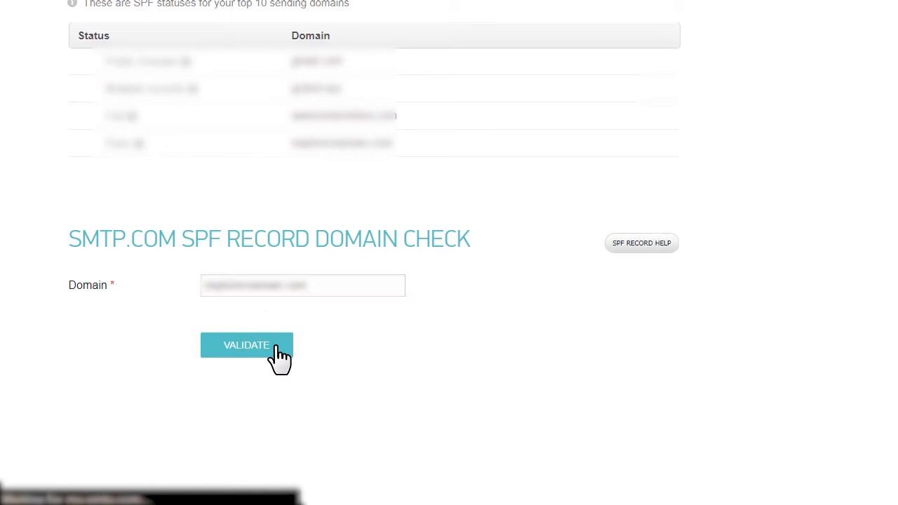
click(247, 344)
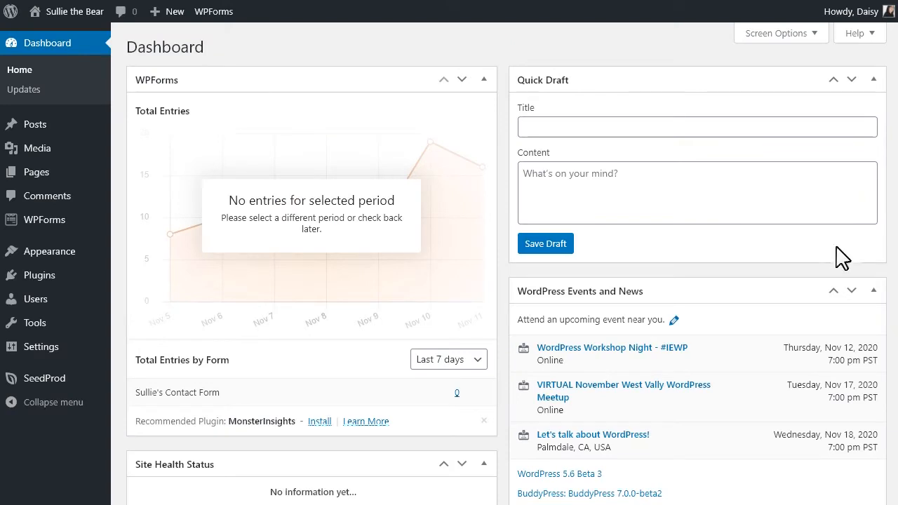
- Search the WordPress plugin directory for 'smtp' from Plugins > Add New
click(39, 275)
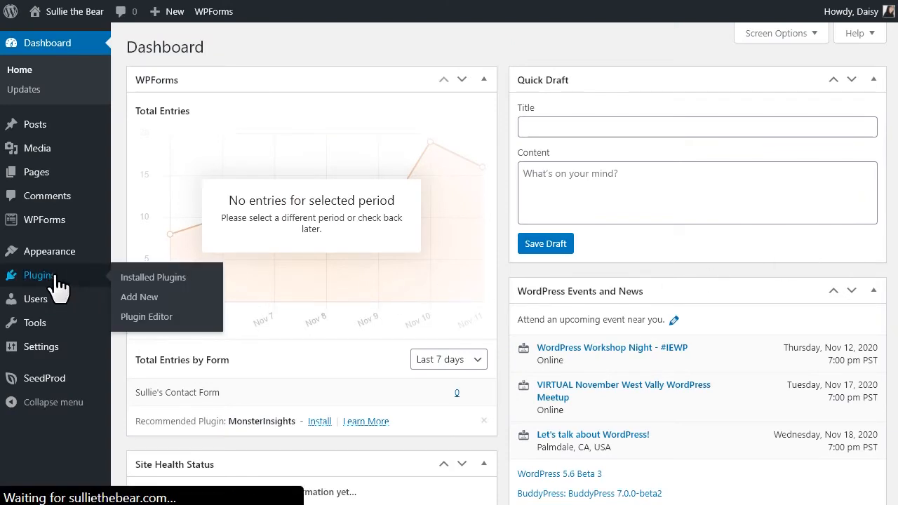
click(153, 277)
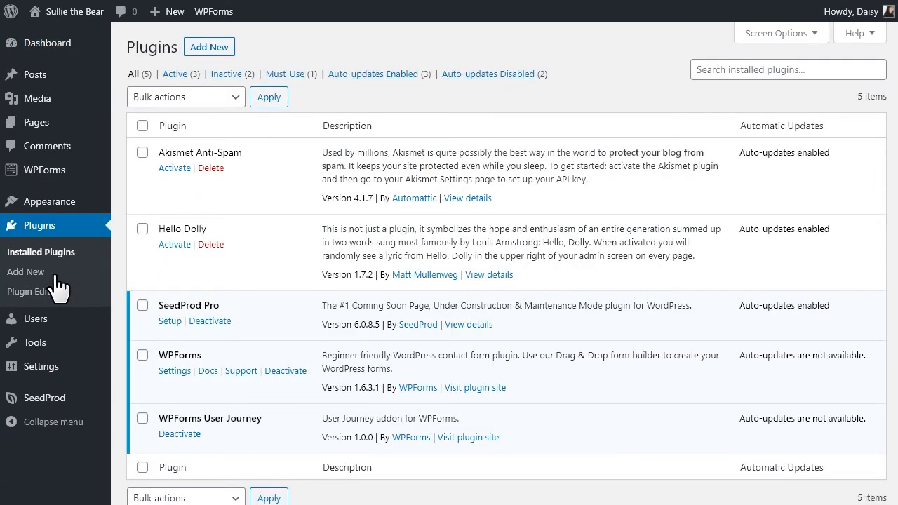
click(26, 271)
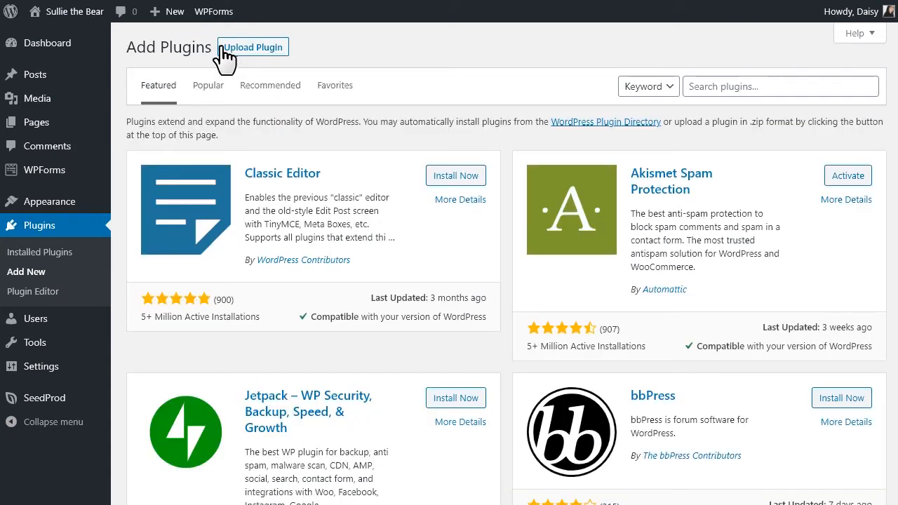
click(780, 86)
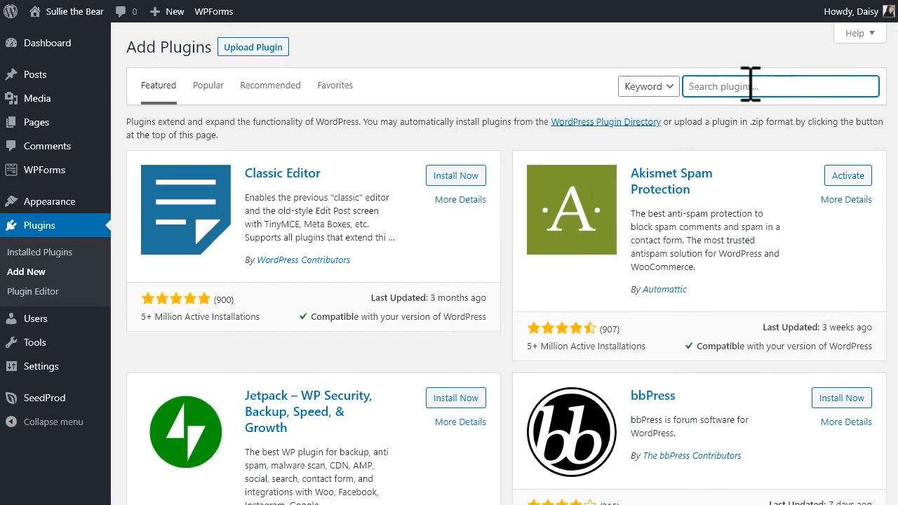
text(smtp)
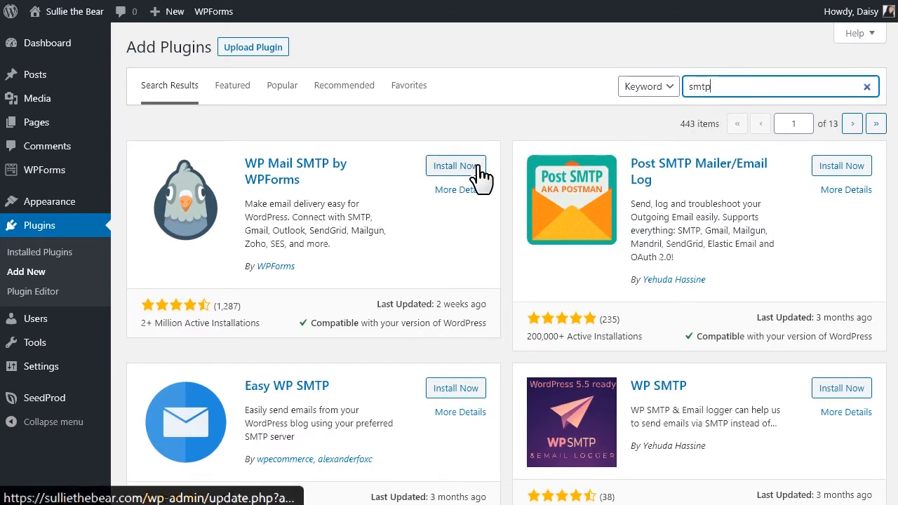
- Install and activate the WP Mail SMTP by WPForms plugin
click(455, 165)
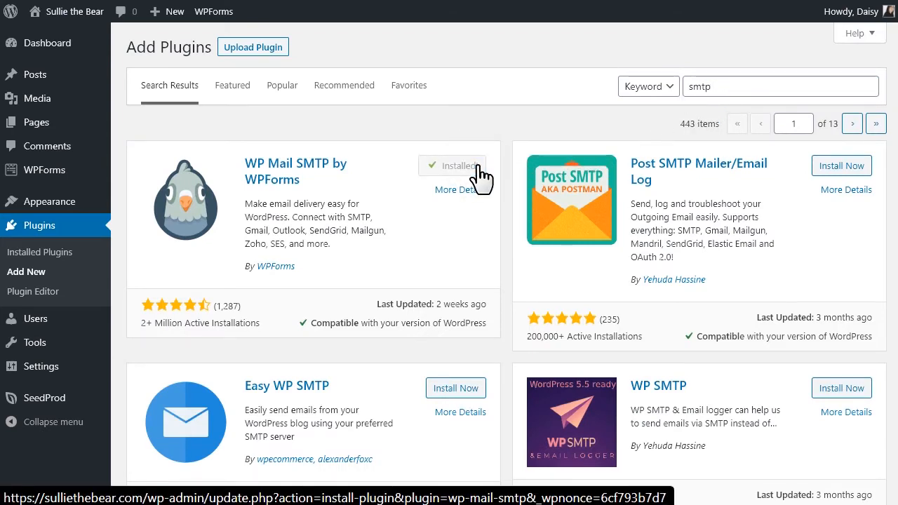
click(461, 166)
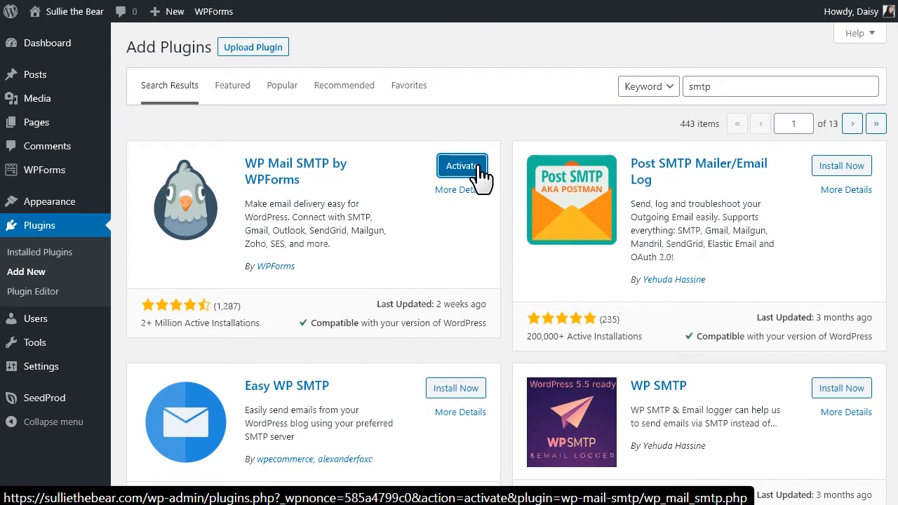
click(462, 166)
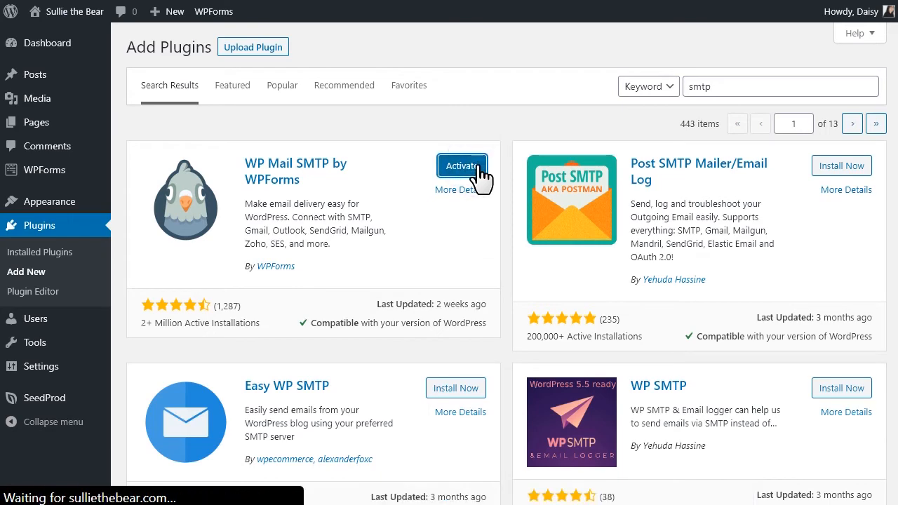
- Select SMTP.com as the mailer in WP Mail SMTP settings and reveal its API Key and Sender Name fields
click(461, 166)
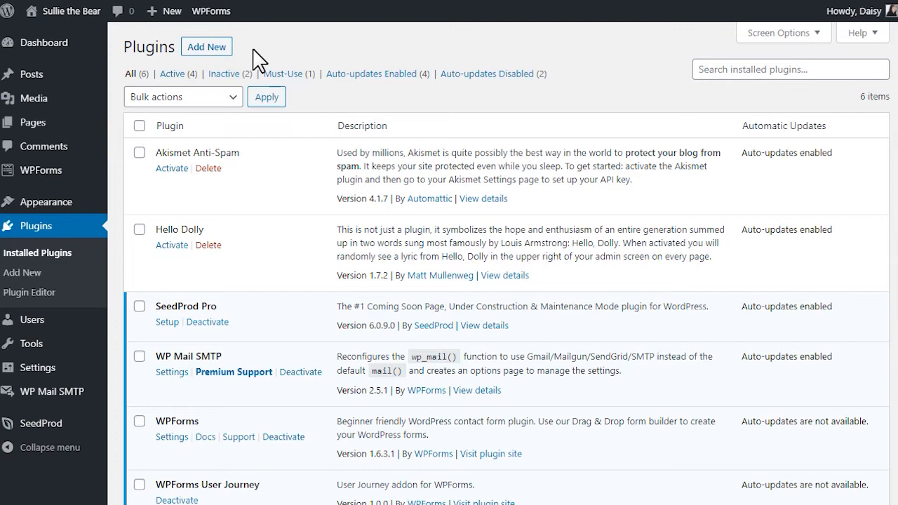
mouse_move(50, 392)
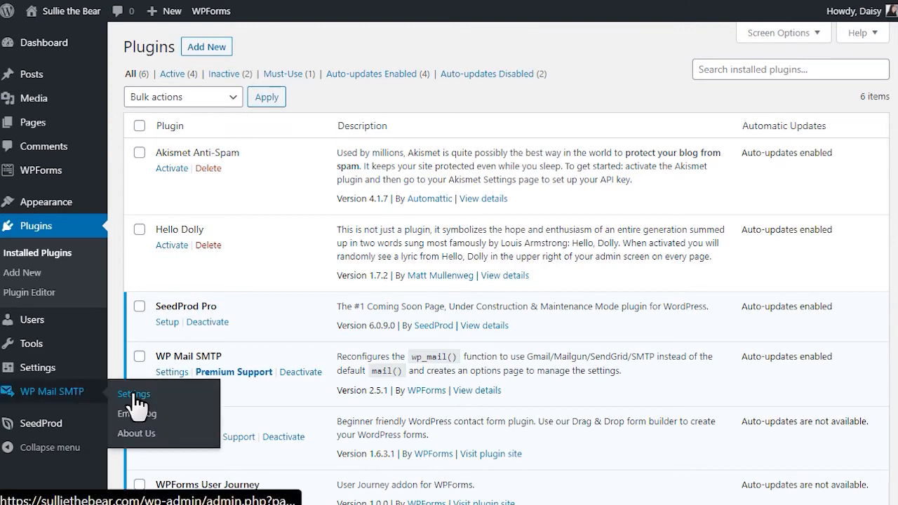
click(134, 394)
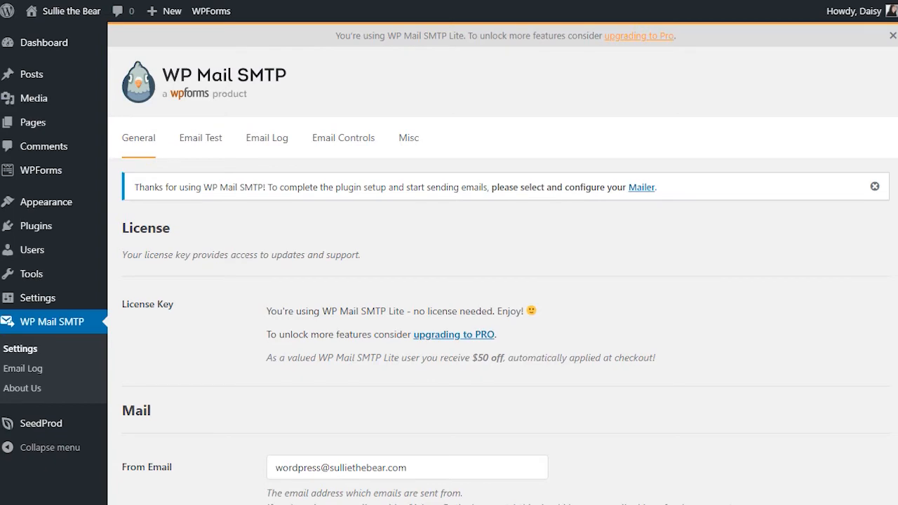
scroll(down, 3)
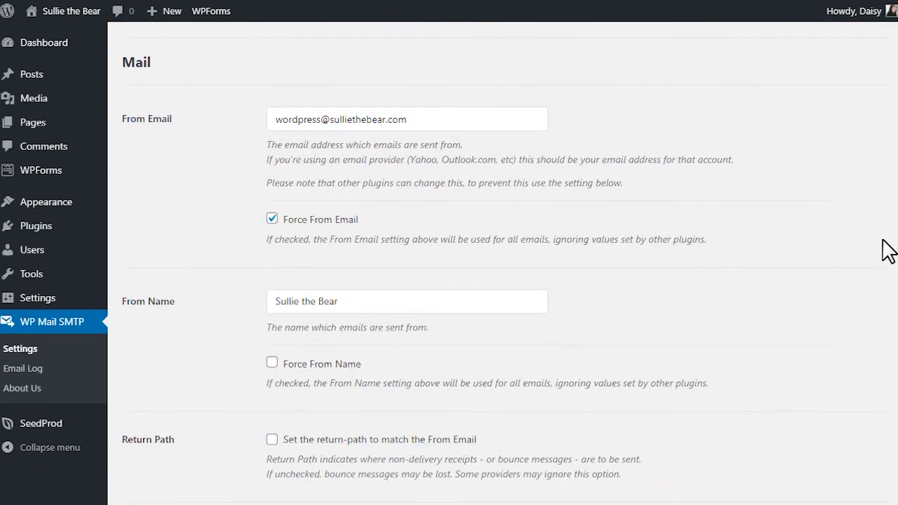
mouse_move(509, 129)
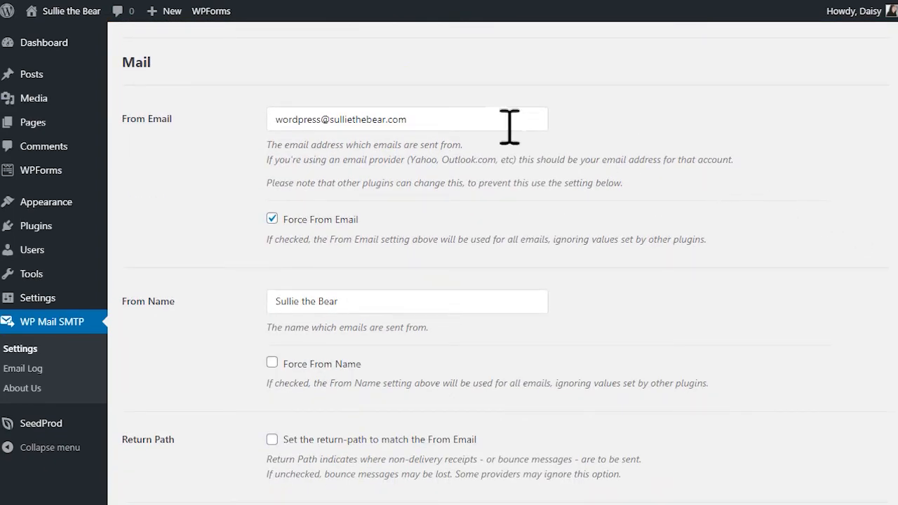
click(407, 118)
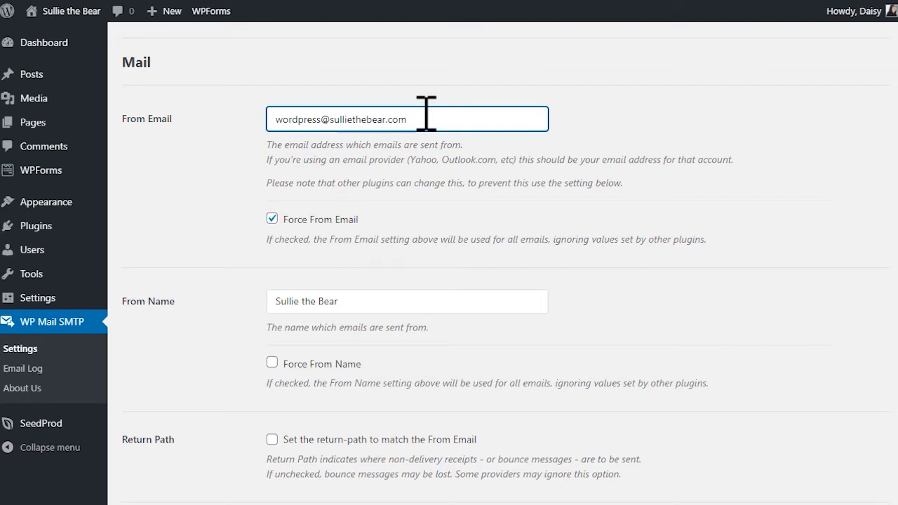
mouse_move(421, 132)
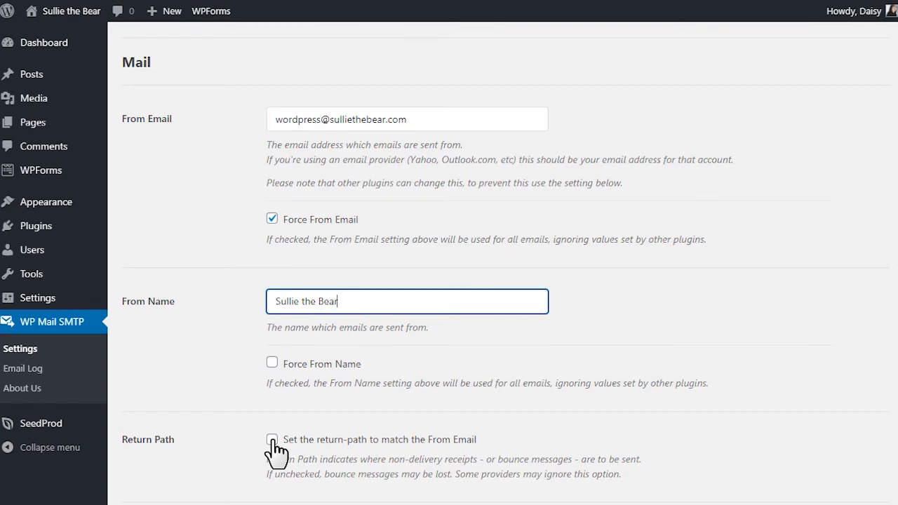
scroll(down, 3)
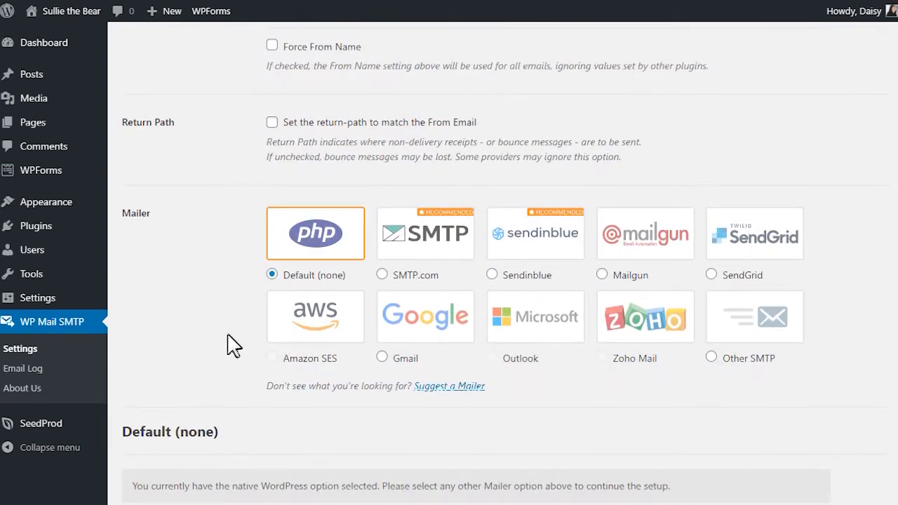
mouse_move(225, 303)
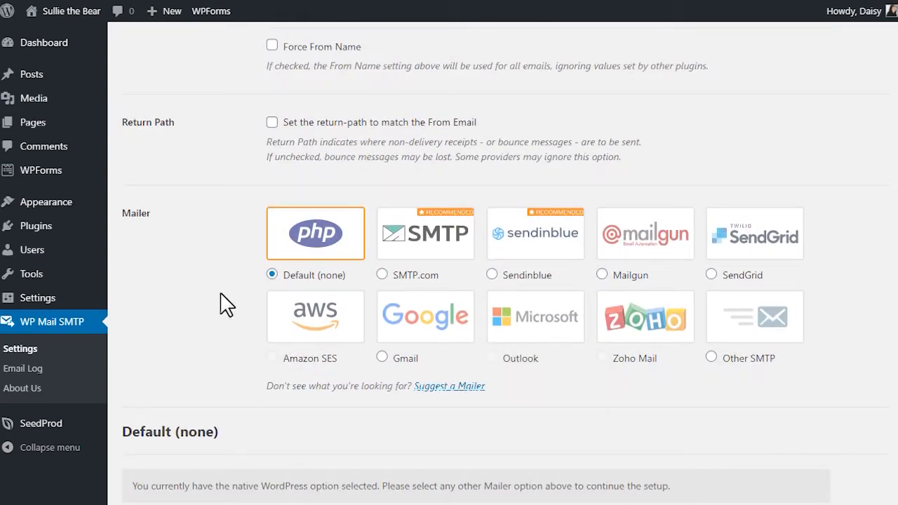
mouse_move(362, 288)
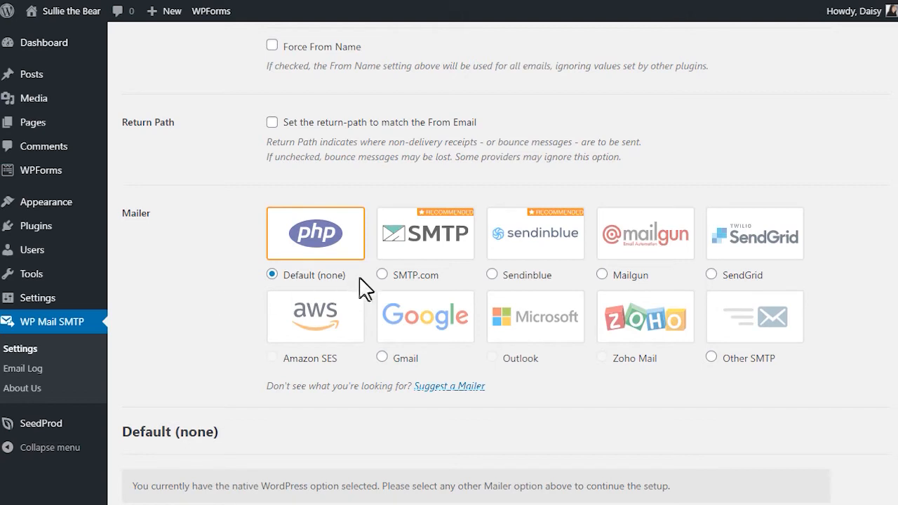
click(381, 274)
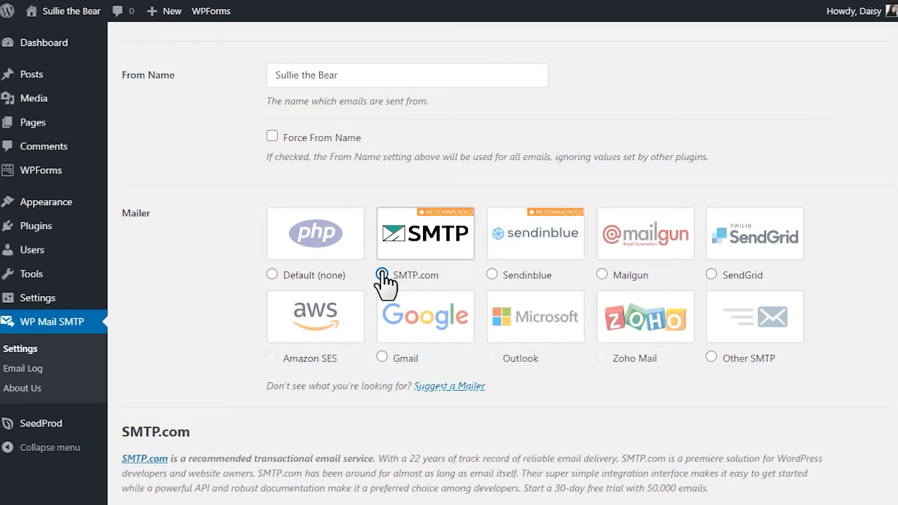
scroll(down, 3)
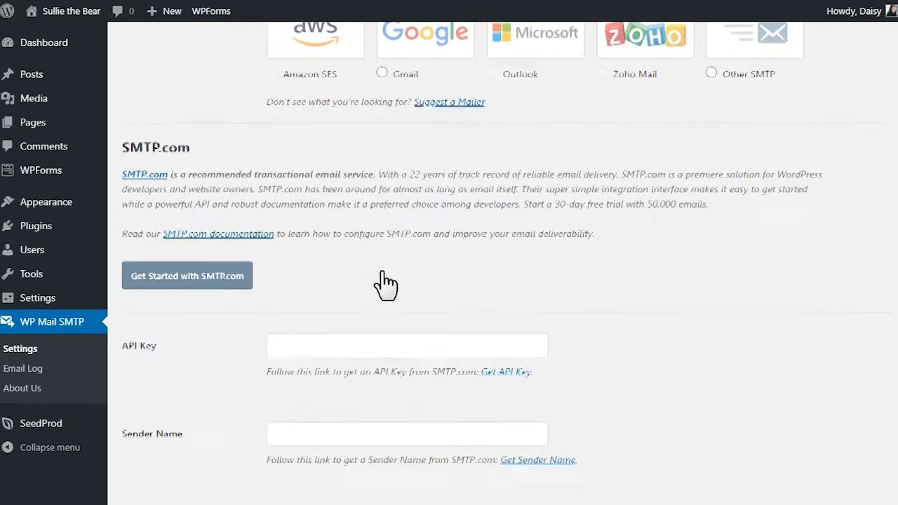
- Paste an API key obtained from SMTP.com into the SMTP.com API Key field
click(407, 313)
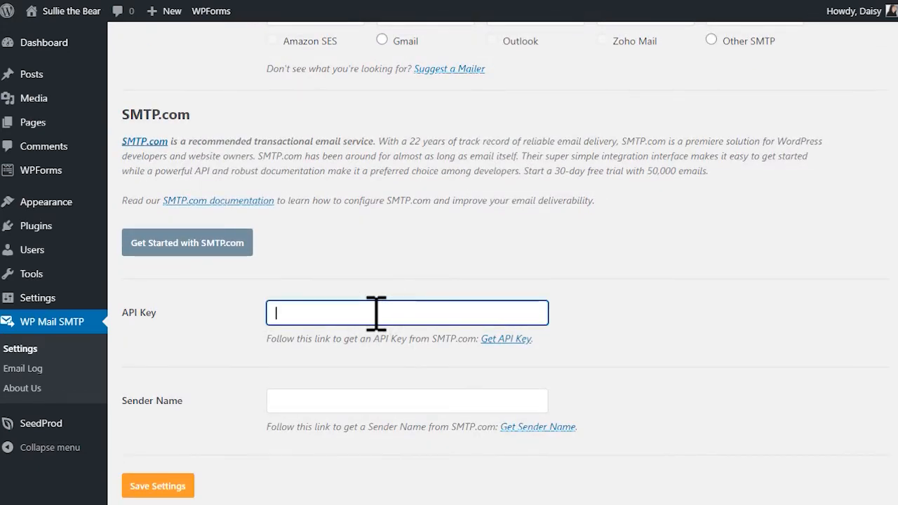
click(406, 401)
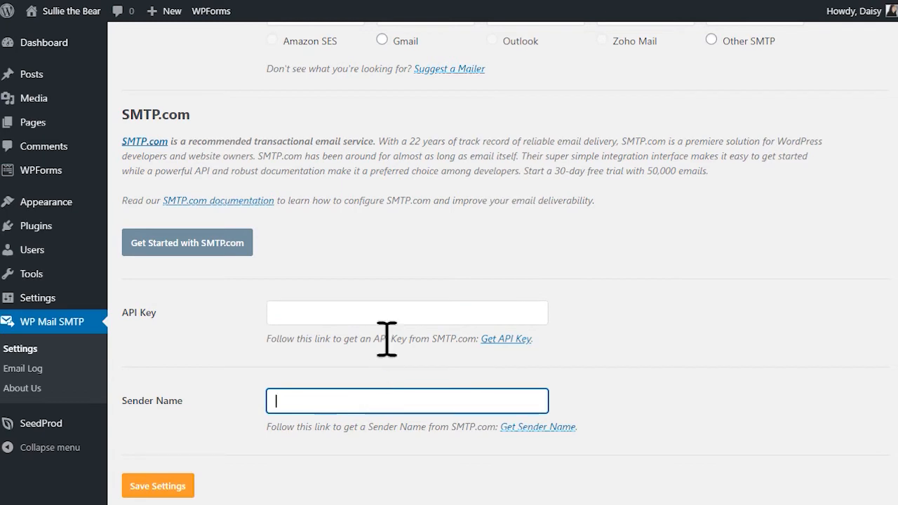
click(406, 312)
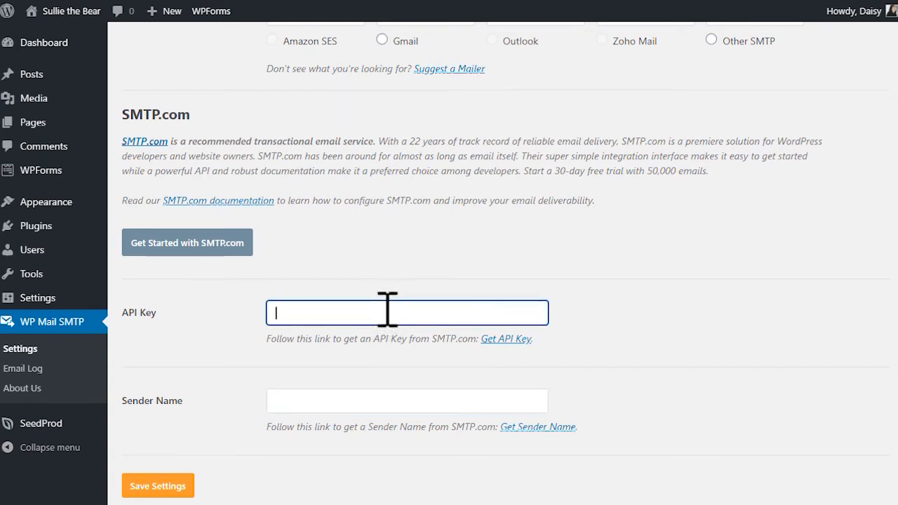
mouse_move(505, 339)
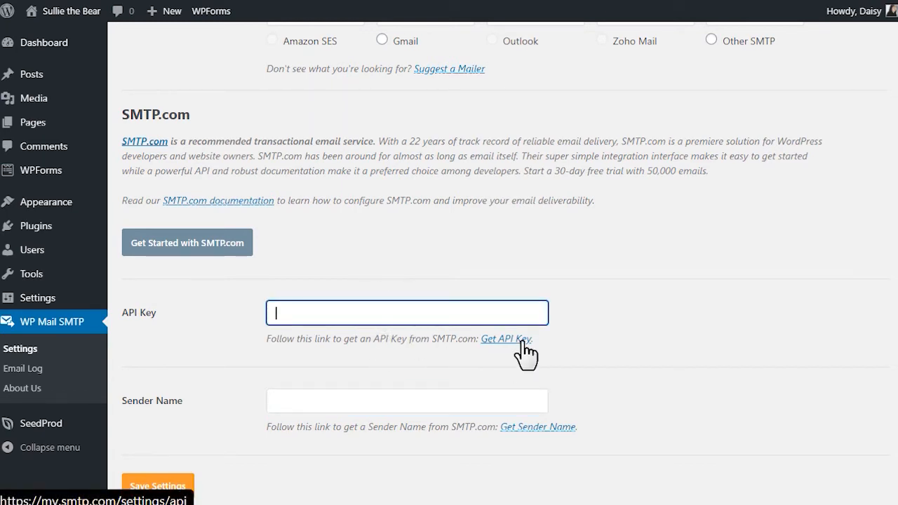
click(505, 339)
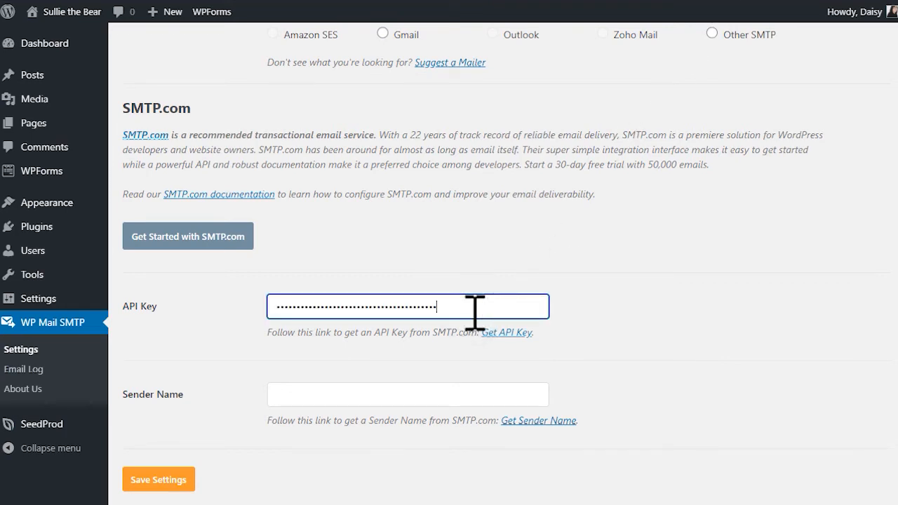
- Look up the sender on SMTP.com and enter 'Sullie_the_Bear' as the Sender Name
click(407, 393)
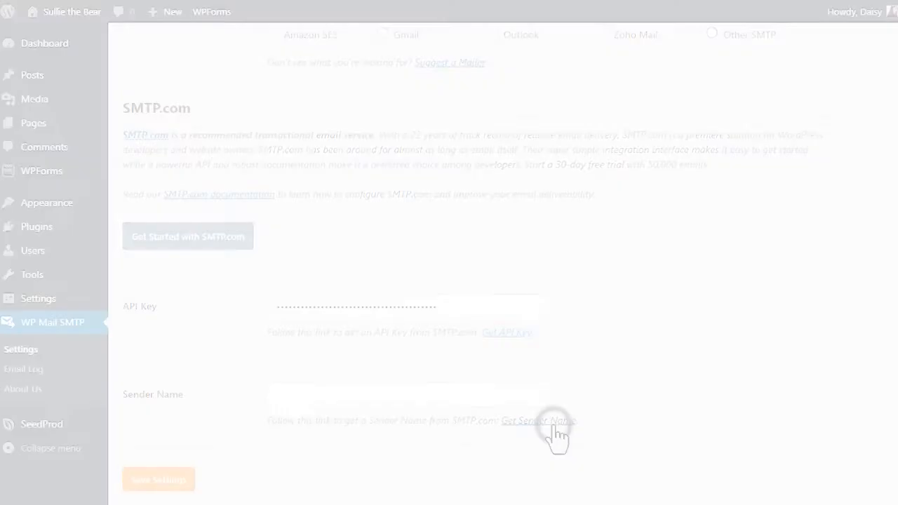
click(538, 420)
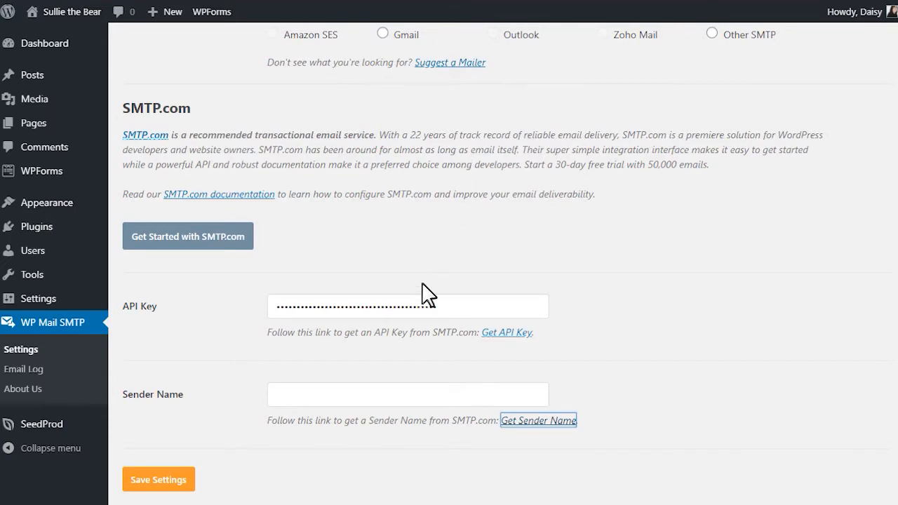
click(407, 393)
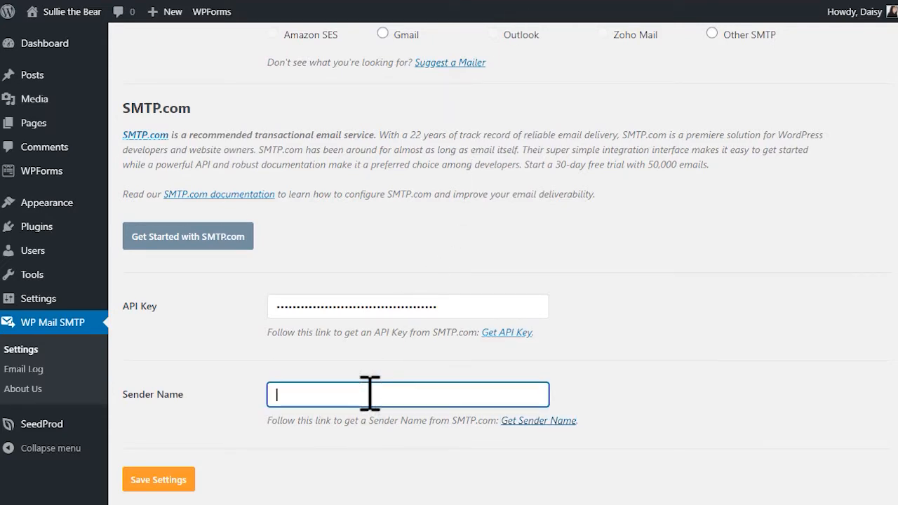
text(Sullie_the_Bear)
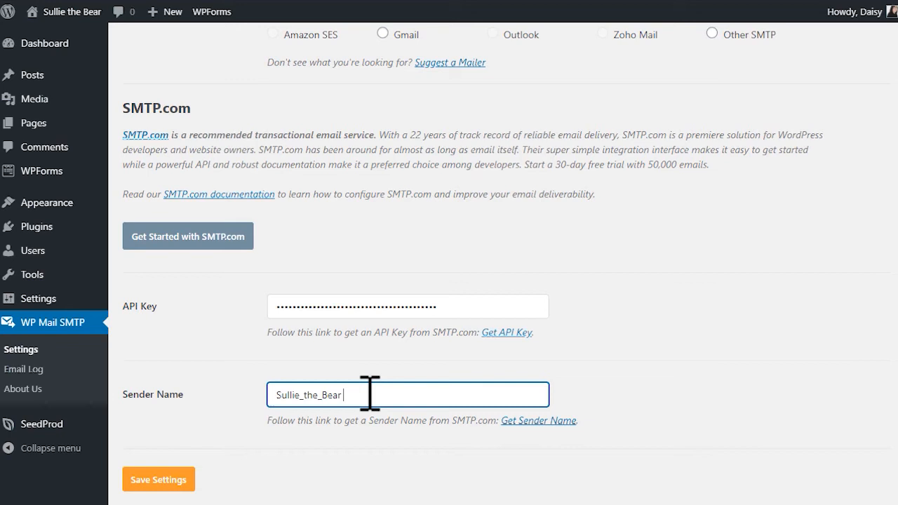
key(Backspace)
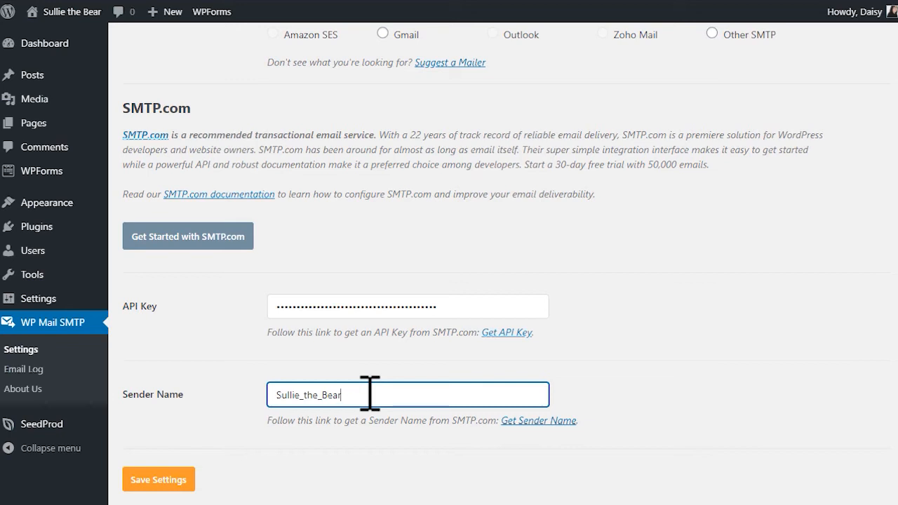
click(158, 479)
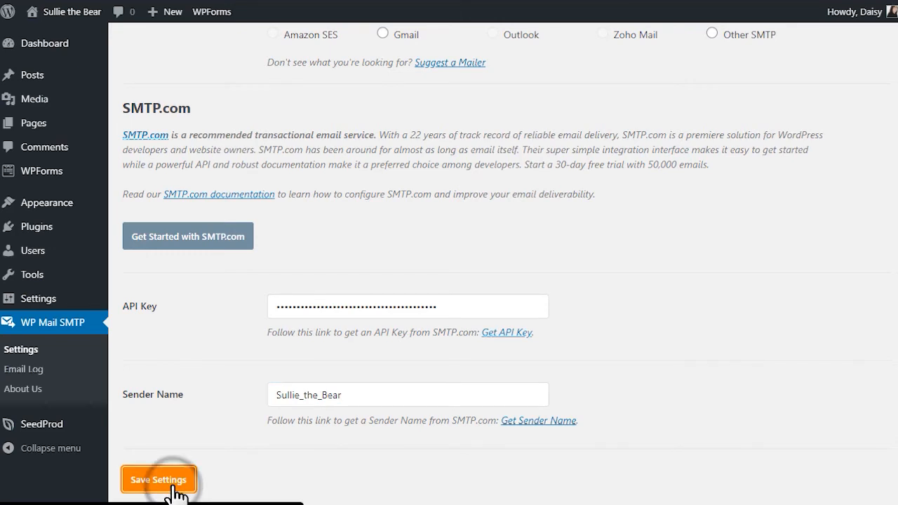
- Save the WP Mail SMTP settings with the SMTP.com mailer configuration
click(159, 479)
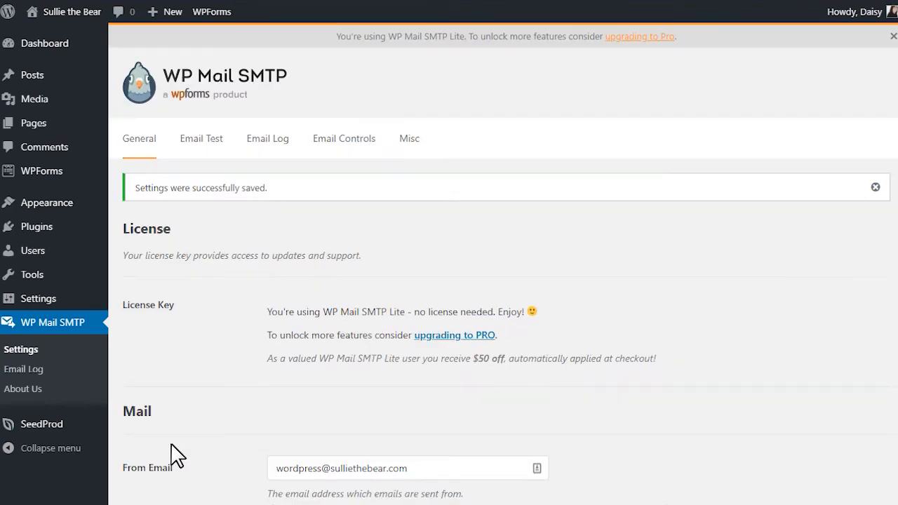
mouse_move(175, 452)
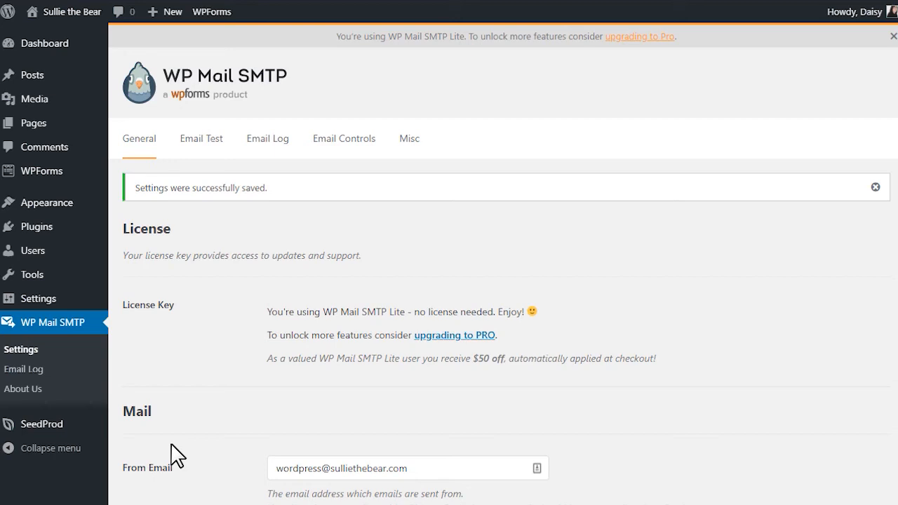
click(201, 138)
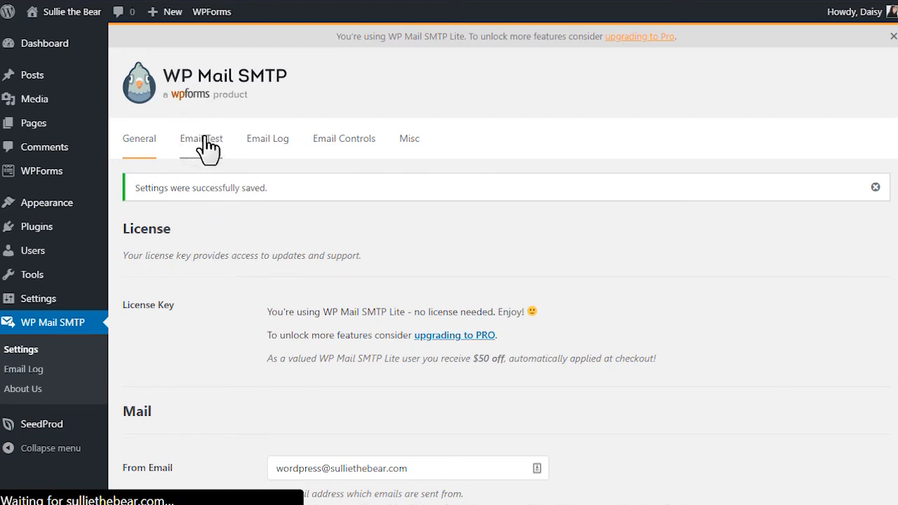
- Send a test email from the Email Test tab and confirm the congratulations message arrived
click(200, 138)
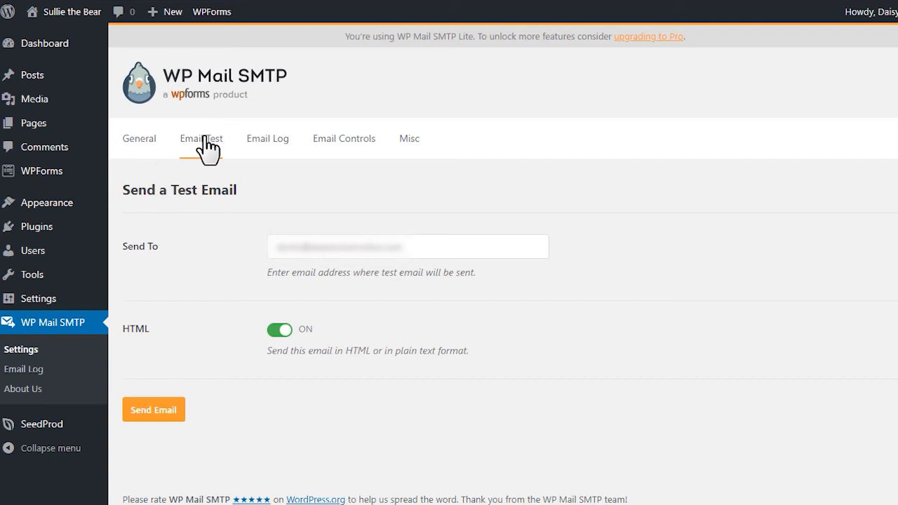
click(407, 246)
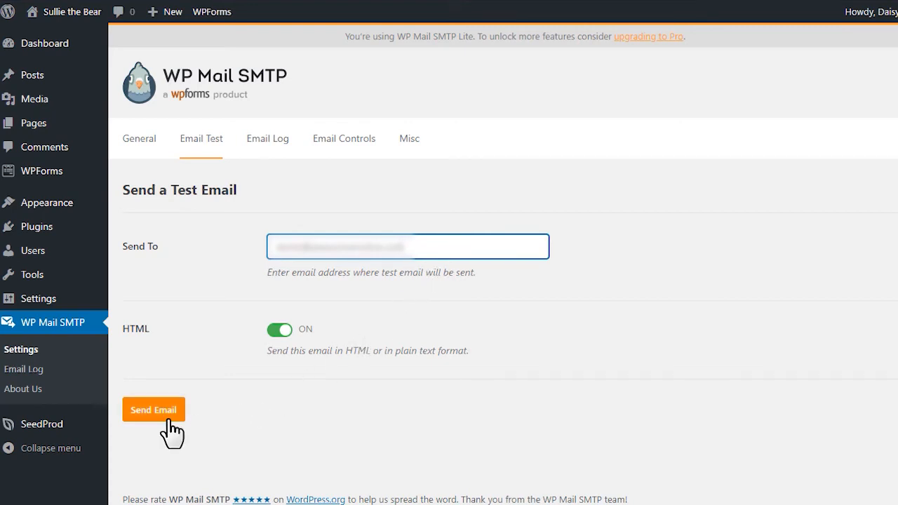
click(153, 410)
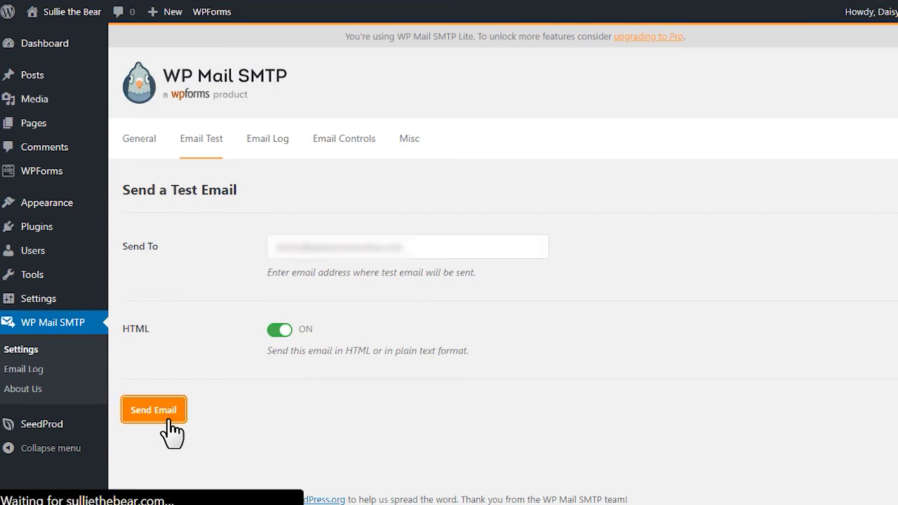
click(153, 409)
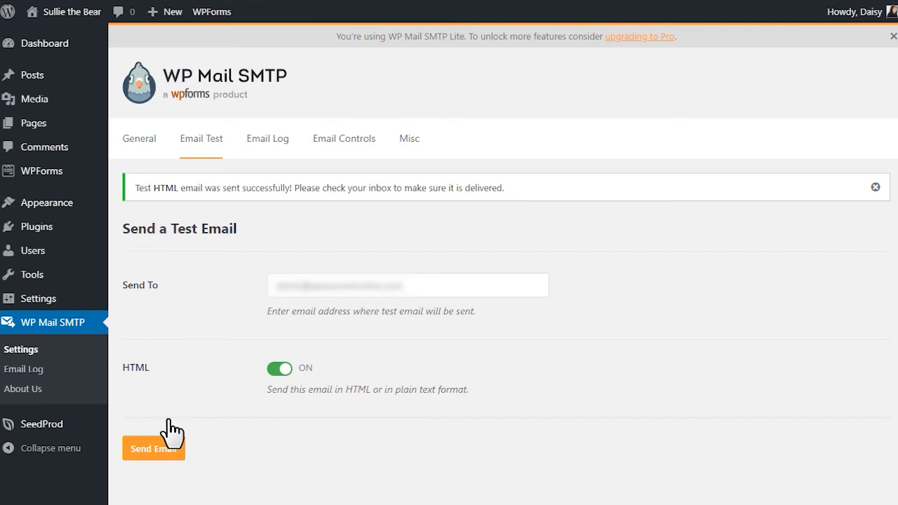
click(153, 448)
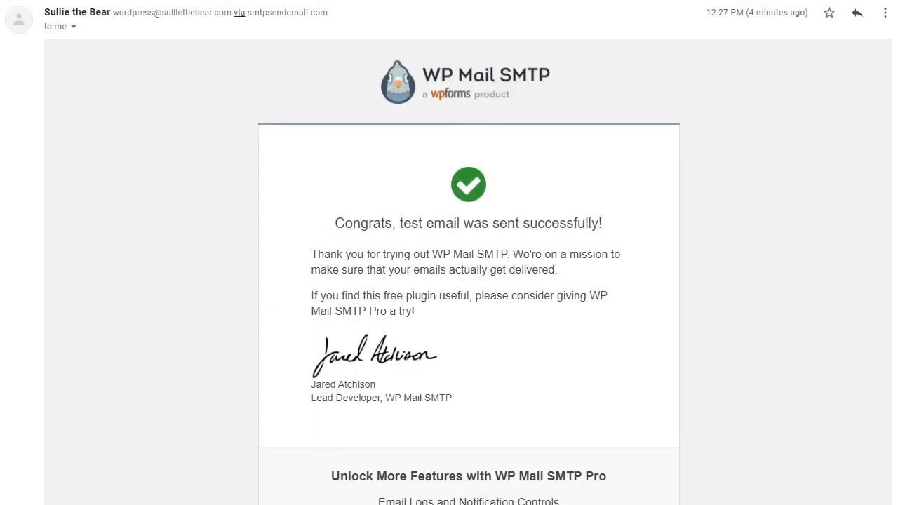